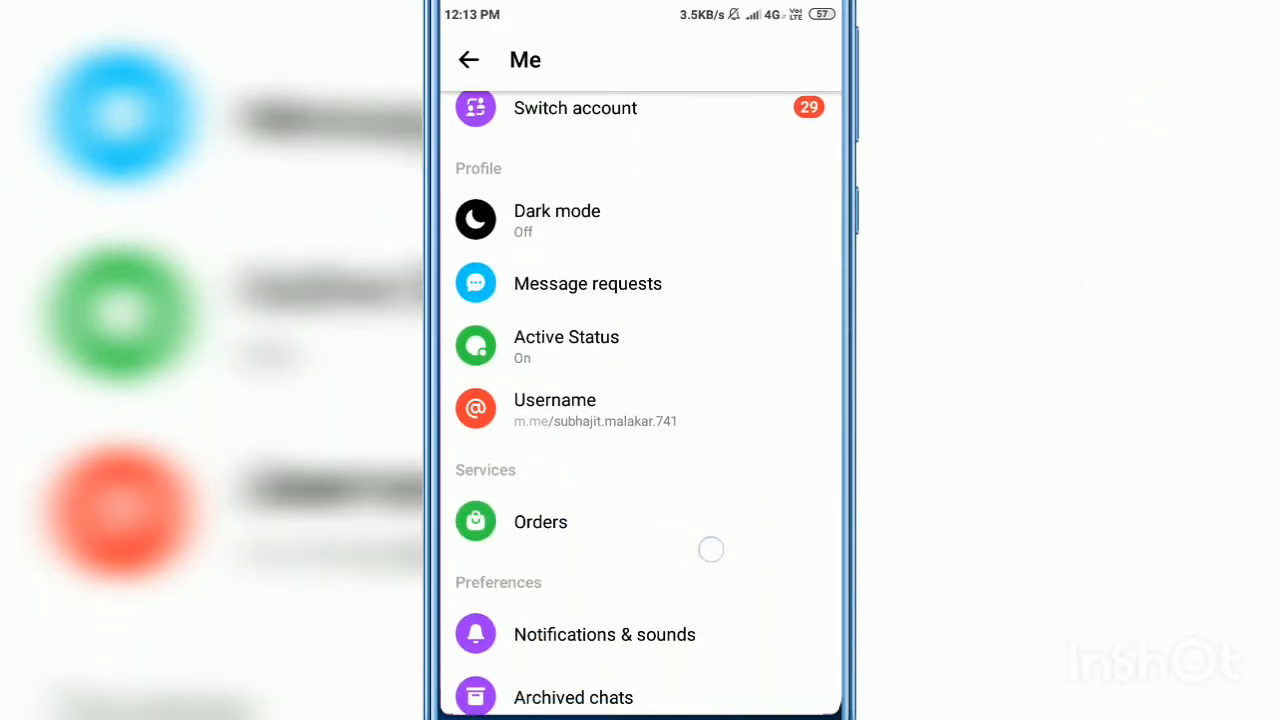
# Scroll the Me settings to the Account section and open Reported chats.
pyautogui.scroll(-3)
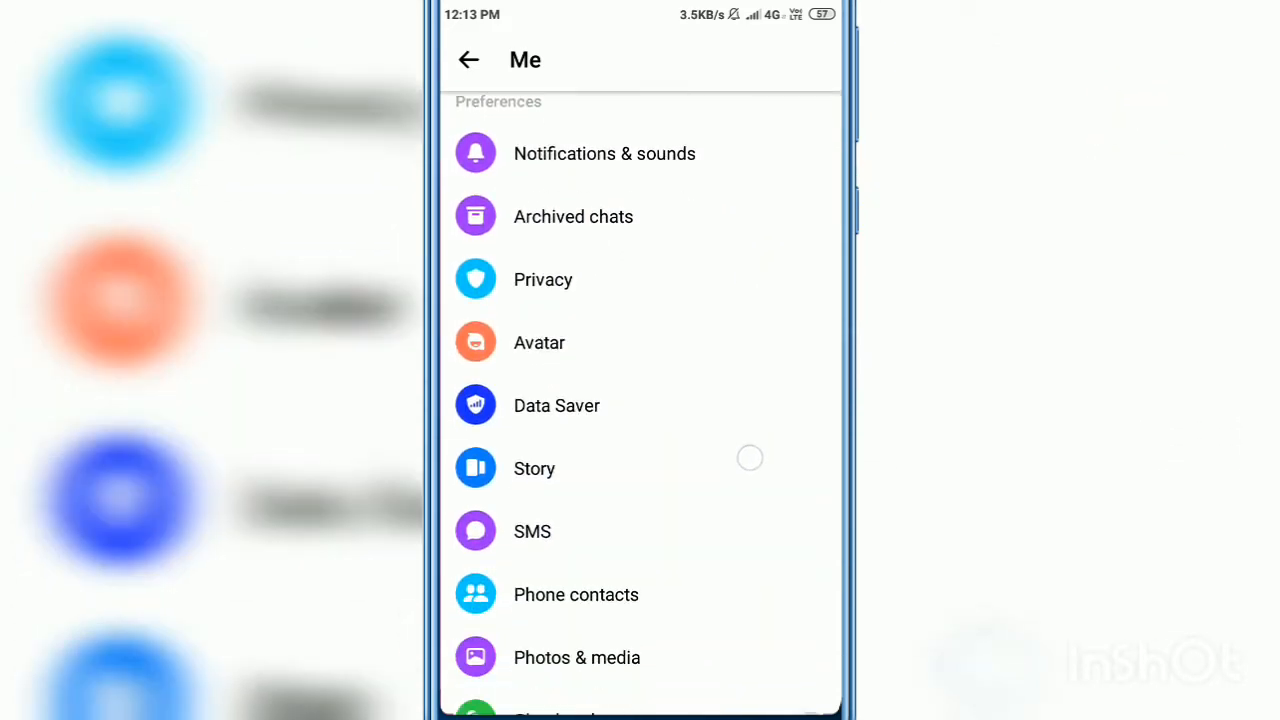
pyautogui.scroll(-3)
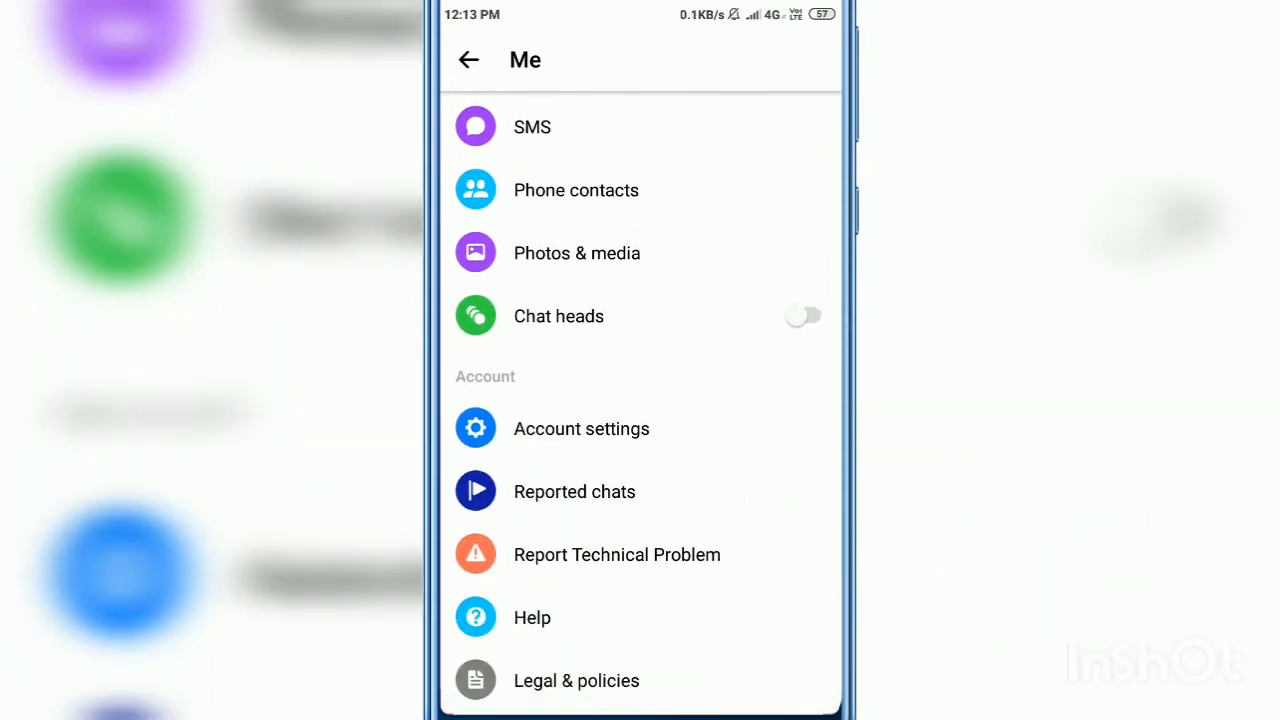
pyautogui.click(574, 492)
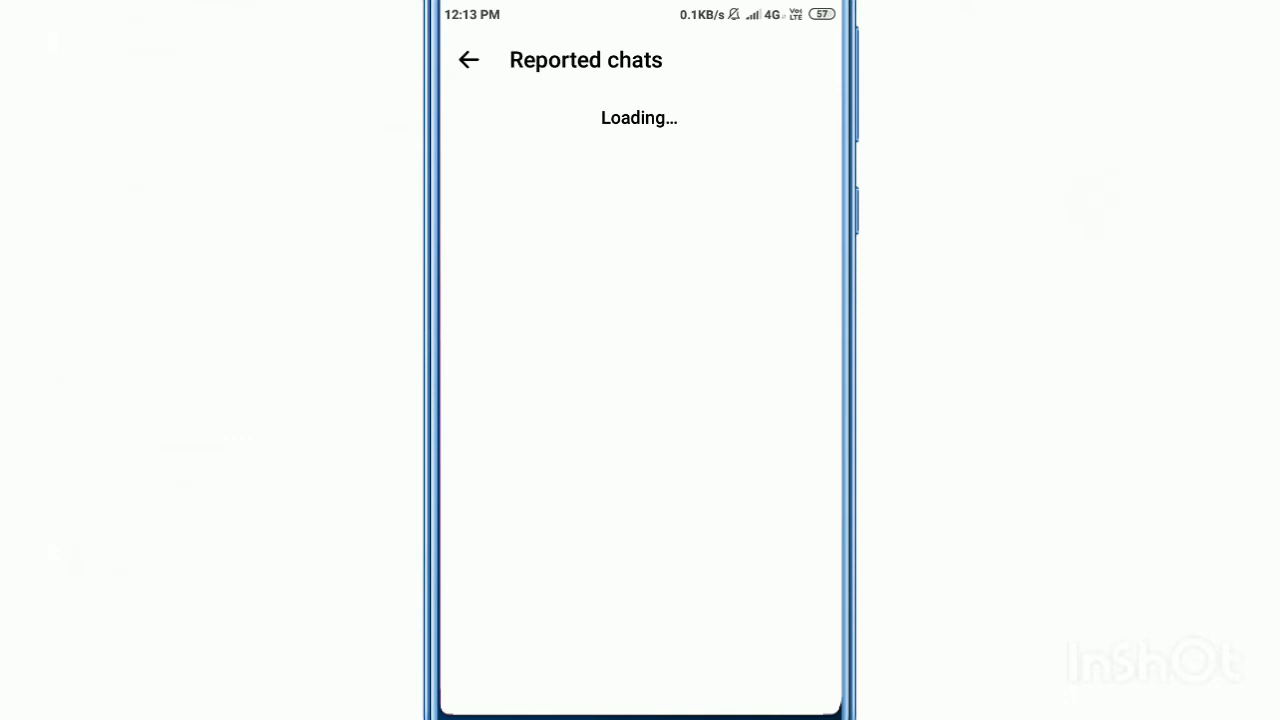